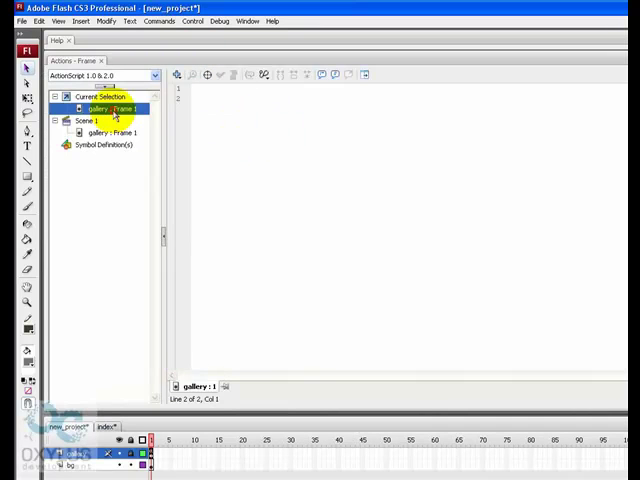
- Work in the frame script, then test the gallery and click through its preview
left_click(228, 108)
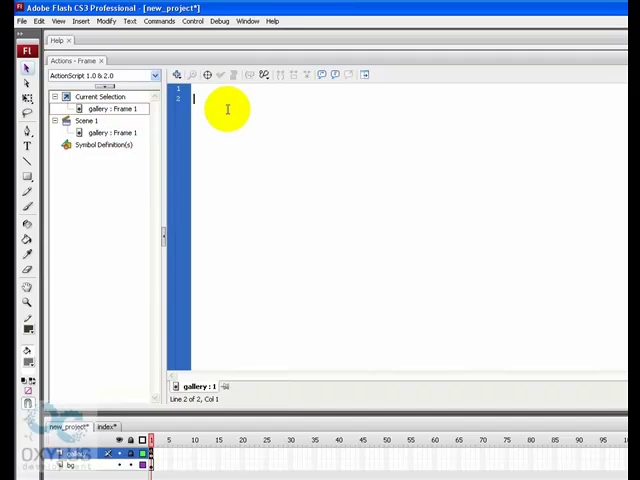
right_click(227, 108)
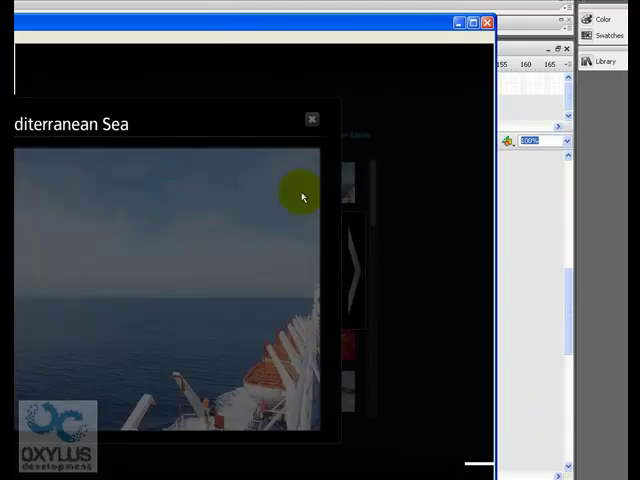
left_click(207, 144)
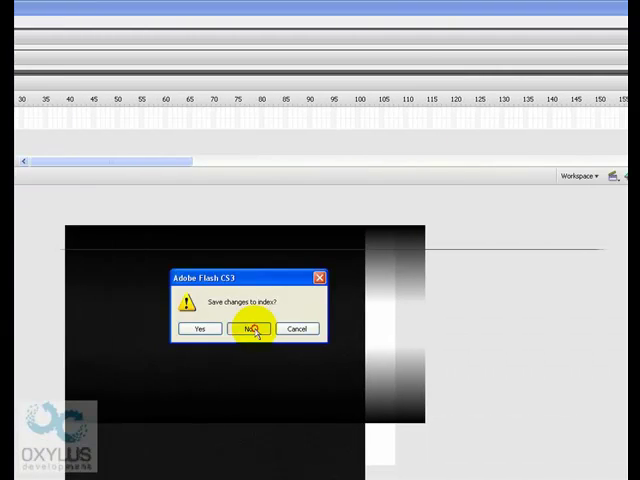
- Answer No to saving changes to index.fla
left_click(253, 328)
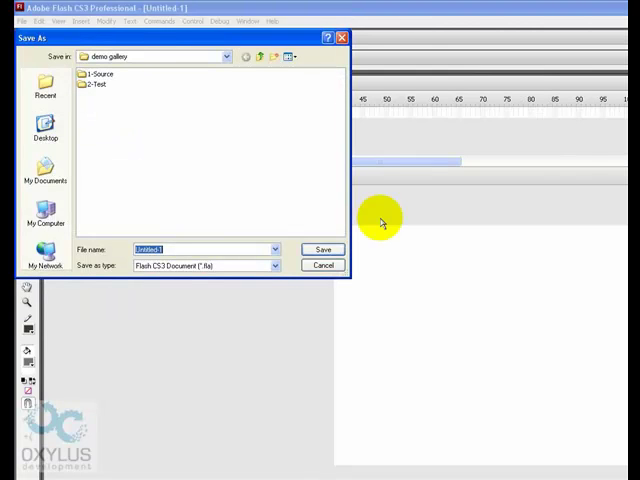
- Save Untitled-1 into demo gallery, typing 'background' and 'new' for the file name
type("background")
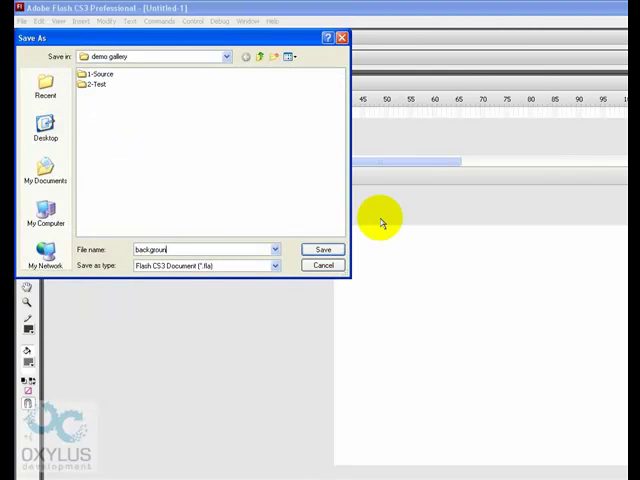
type("new")
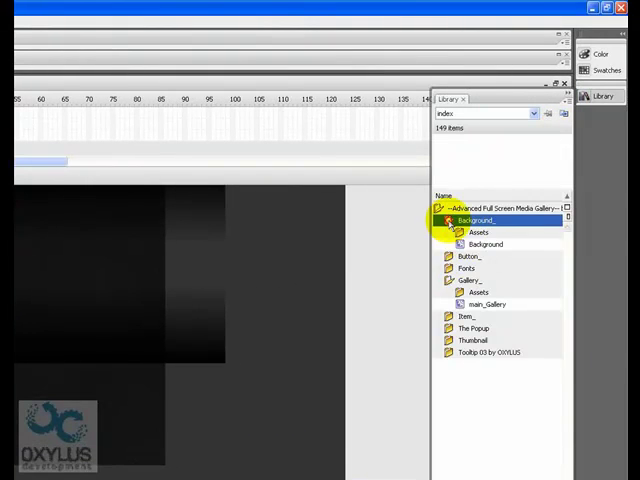
- Copy the Background_ folder from the index library and paste it into new_project's library
left_click(478, 232)
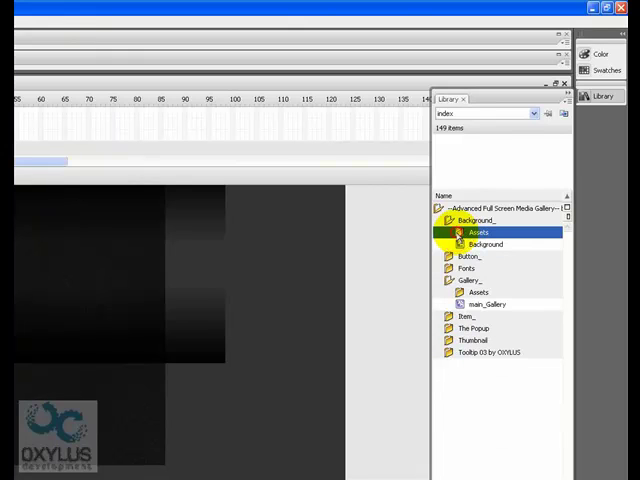
right_click(478, 232)
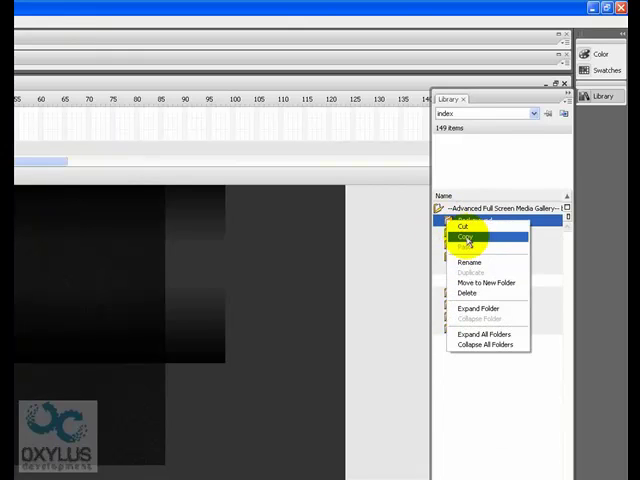
left_click(463, 237)
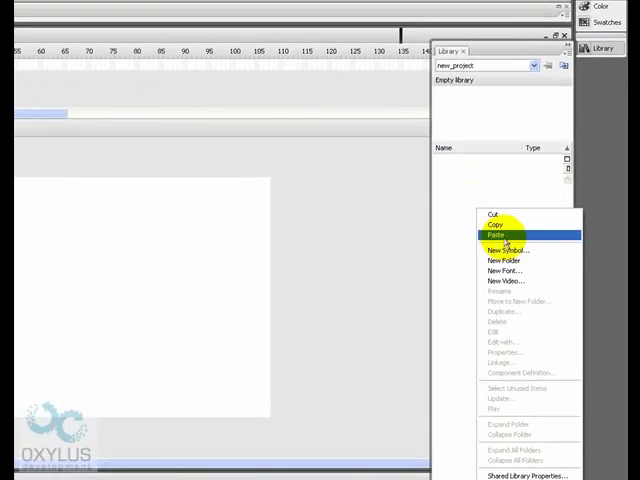
left_click(496, 237)
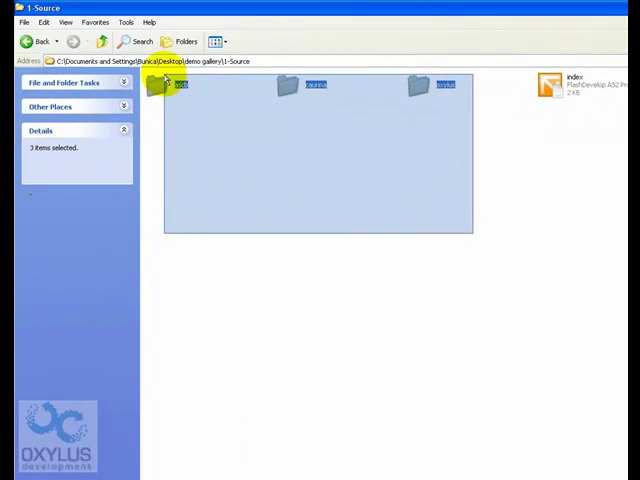
mouse_move(170, 90)
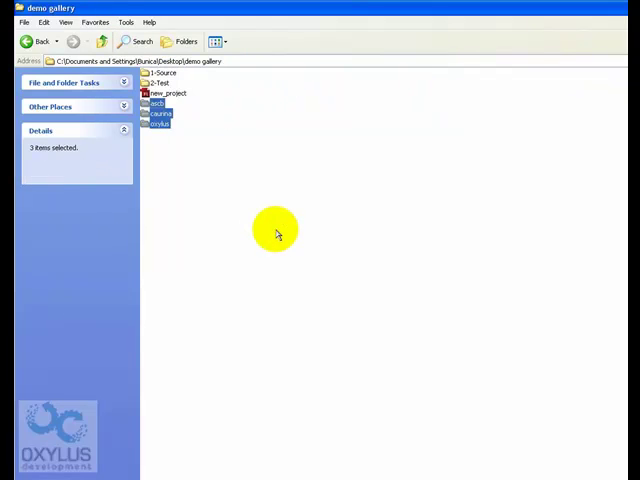
- Open the copied oxylus folder and delete every afsmg script except the background script
double_click(157, 120)
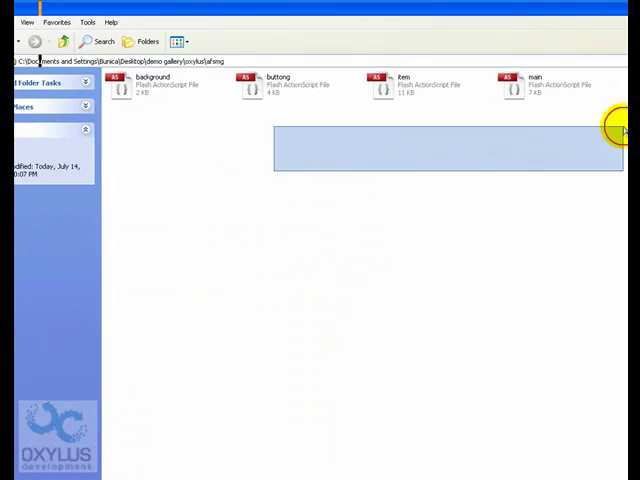
right_click(258, 85)
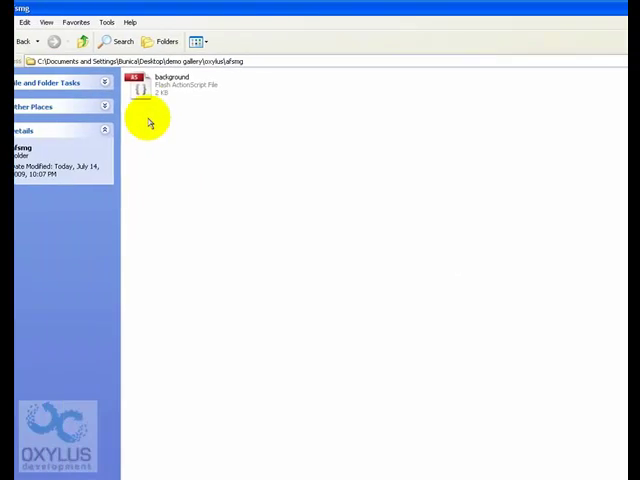
left_click(101, 41)
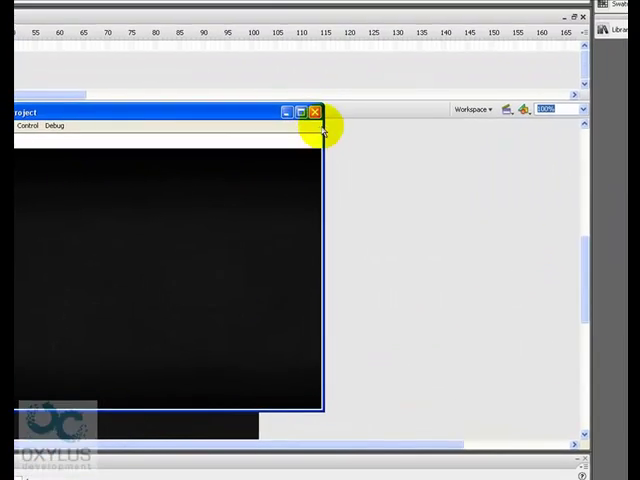
- Close the Test Movie preview and switch to the background.as script tab
left_click(315, 111)
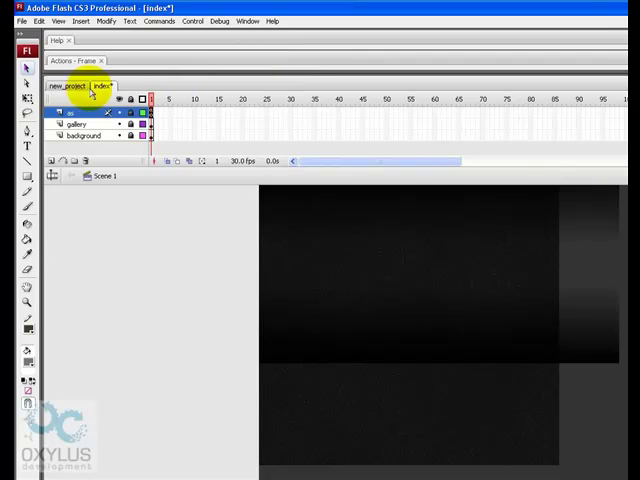
left_click(68, 86)
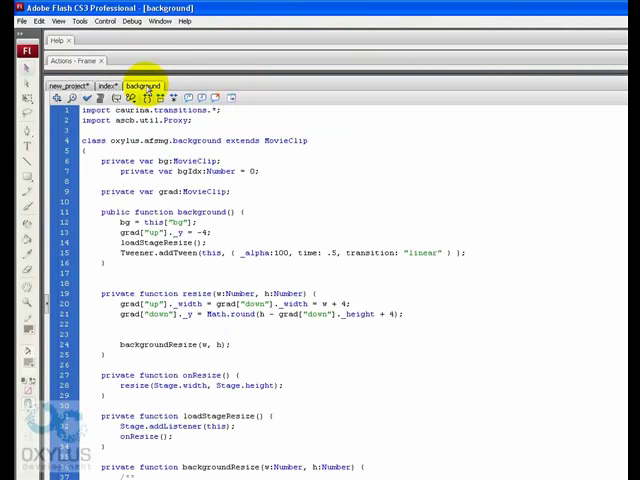
type("Stage.scaleMode = \"noScale\";")
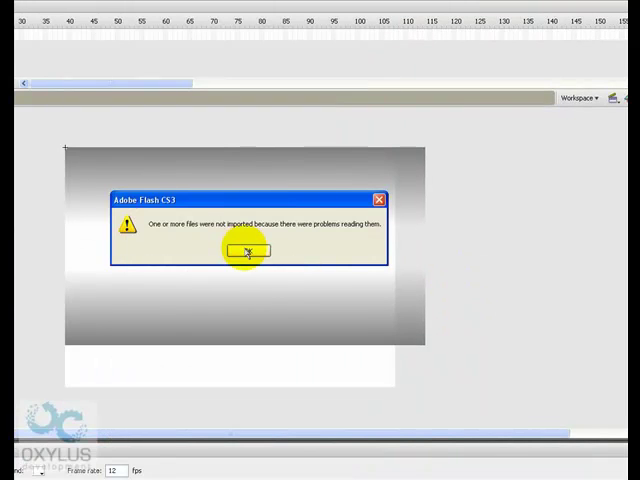
- Dismiss the import error, then select bg_02 while browsing the images folder
left_click(249, 249)
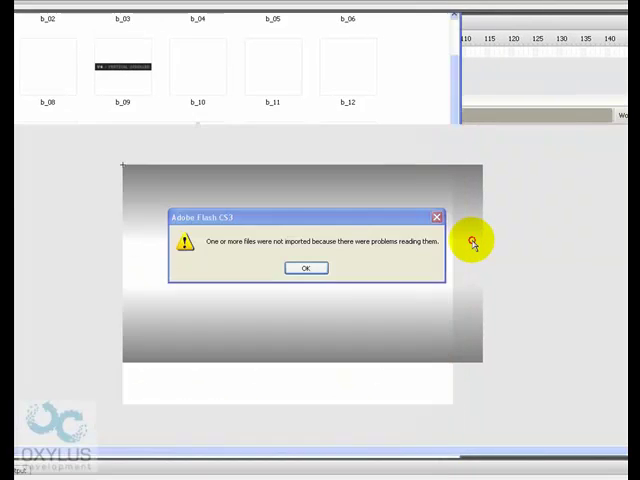
left_click(307, 268)
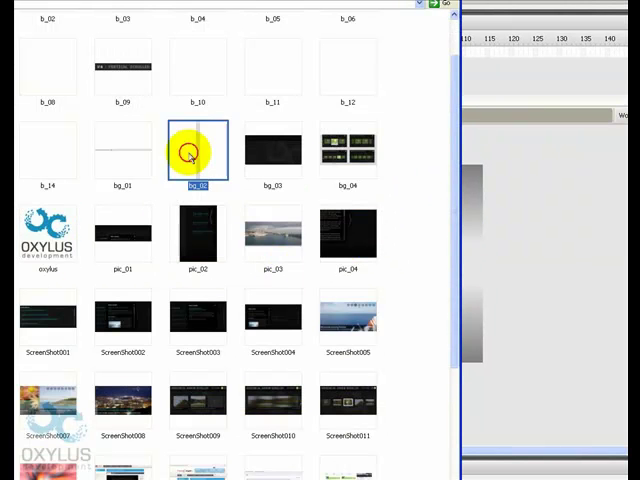
scroll("down", 3)
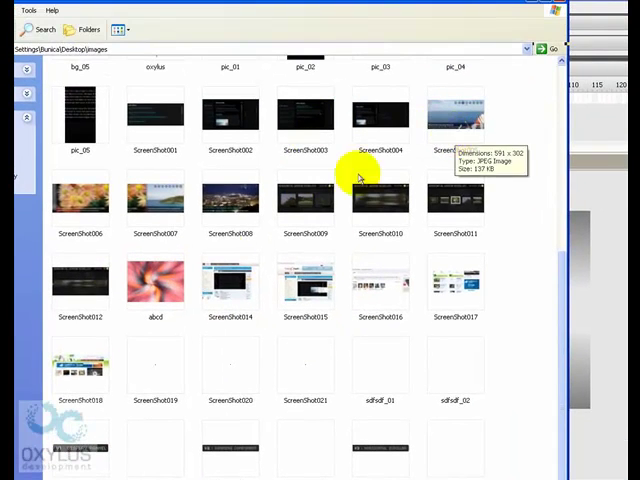
double_click(155, 283)
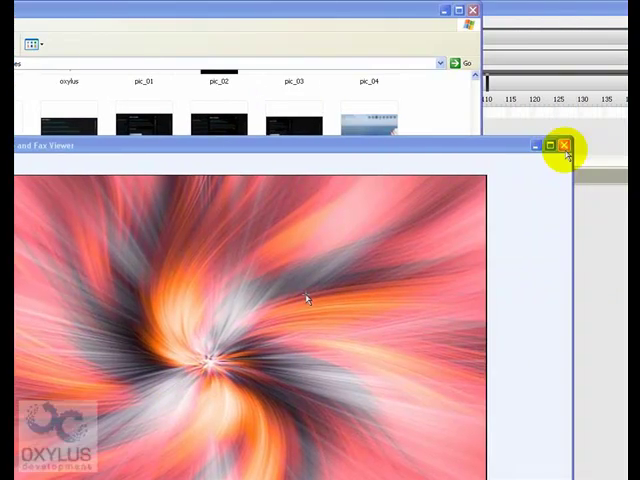
left_click(568, 146)
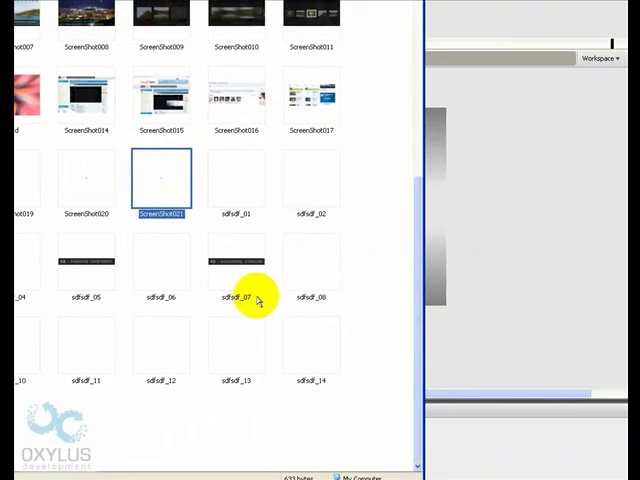
right_click(237, 378)
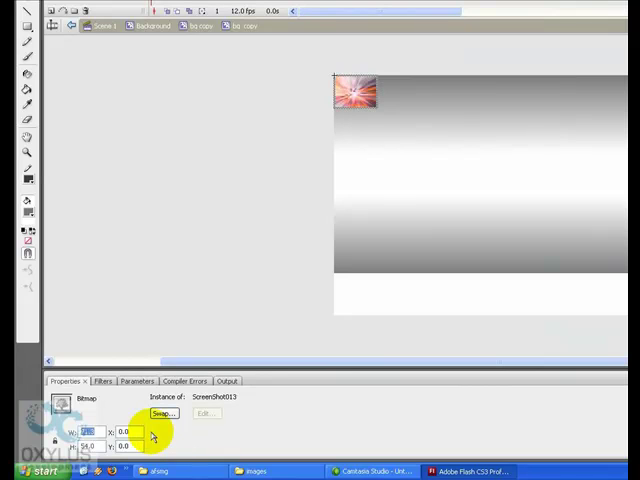
- Set the ScreenShot013 swirl bitmap's width to 20, then test the tiled pattern
type("20")
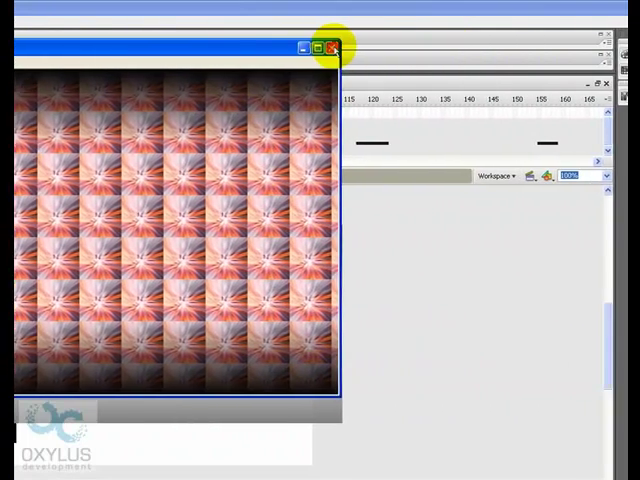
- Close the tiled-pattern test window before hiding the gradient clips
left_click(328, 46)
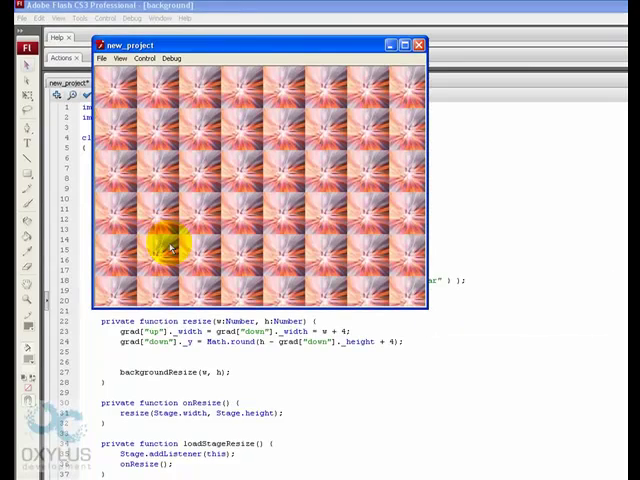
mouse_move(425, 305)
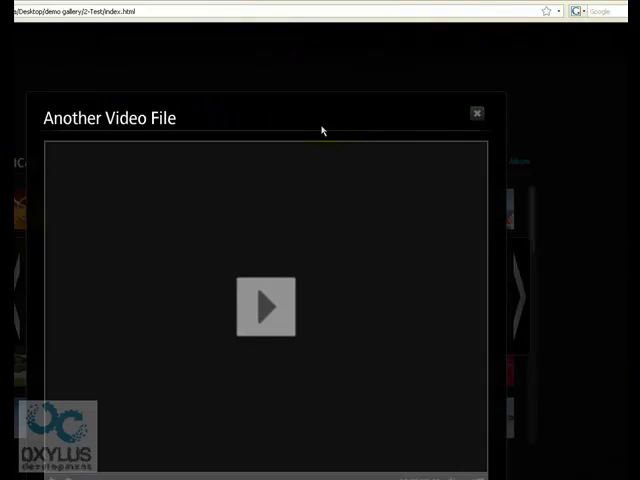
- Close the 'Another Video File' lightbox to return to Vacation Pictures
left_click(476, 112)
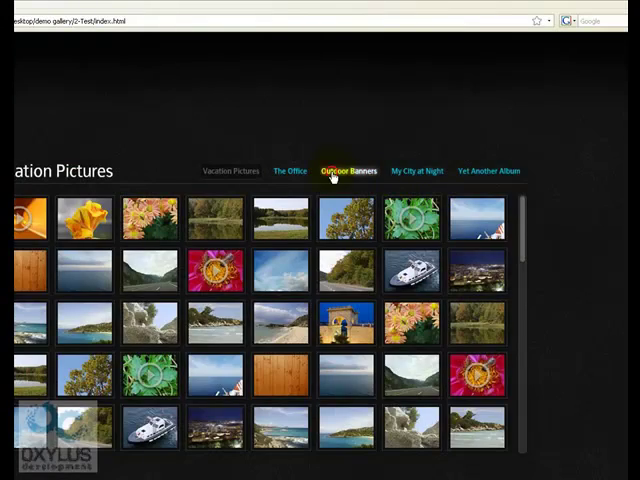